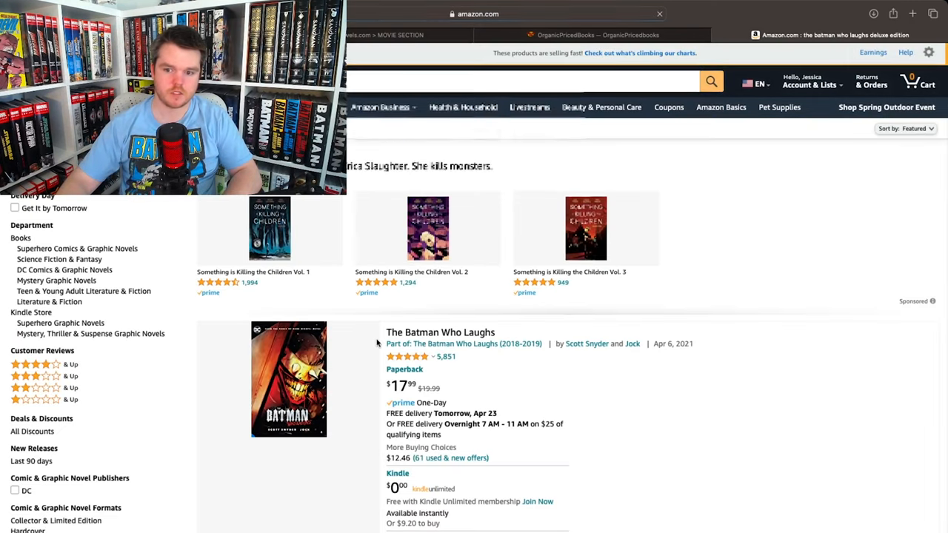
Step: Open the Amazon listing for The Batman Who Laughs hardcover (April 18, 2023)
scroll(down, 3)
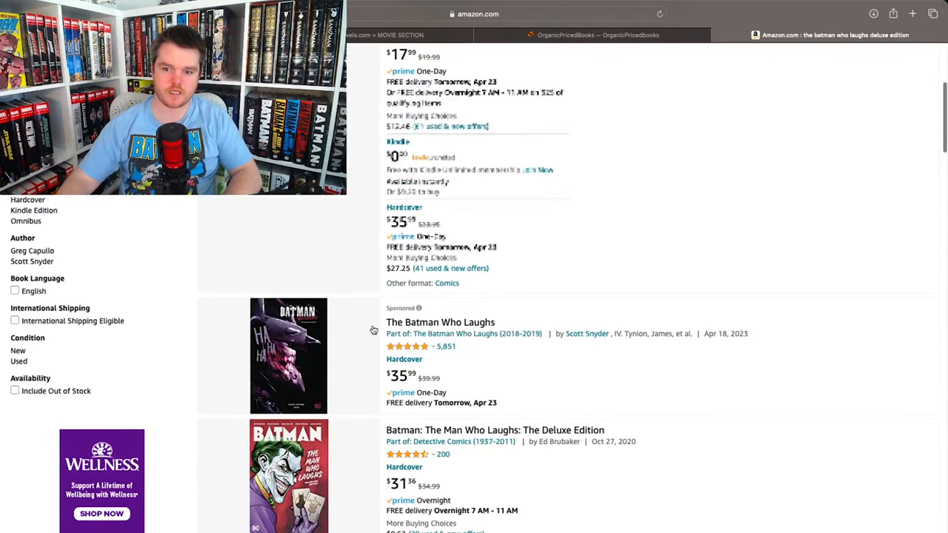
click(440, 323)
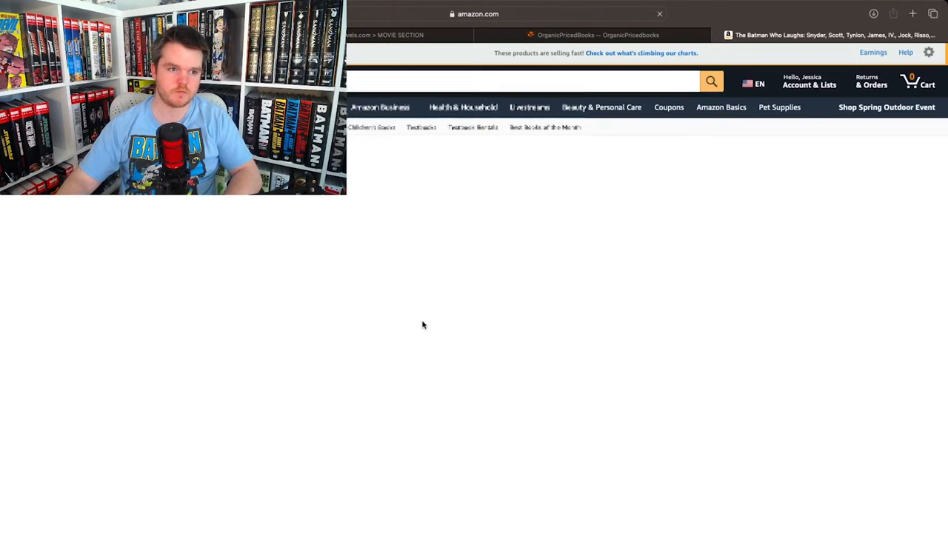
click(832, 35)
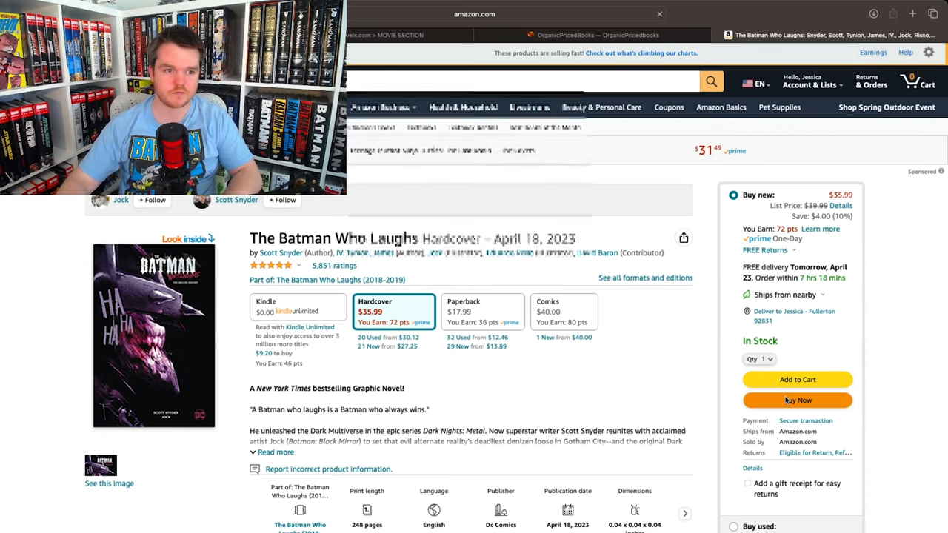
Step: Buy The Batman Who Laughs hardcover now and place the $38.78 Amazon order
click(798, 400)
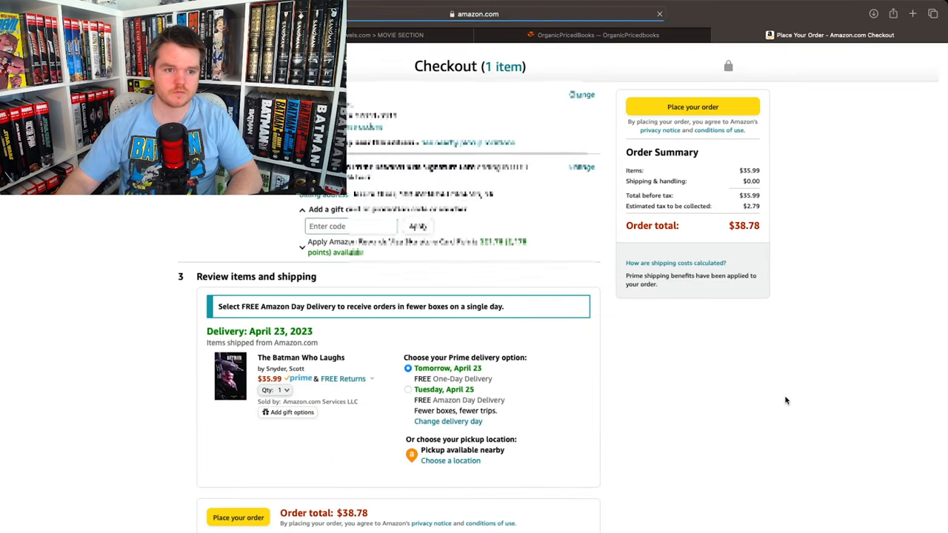
click(350, 226)
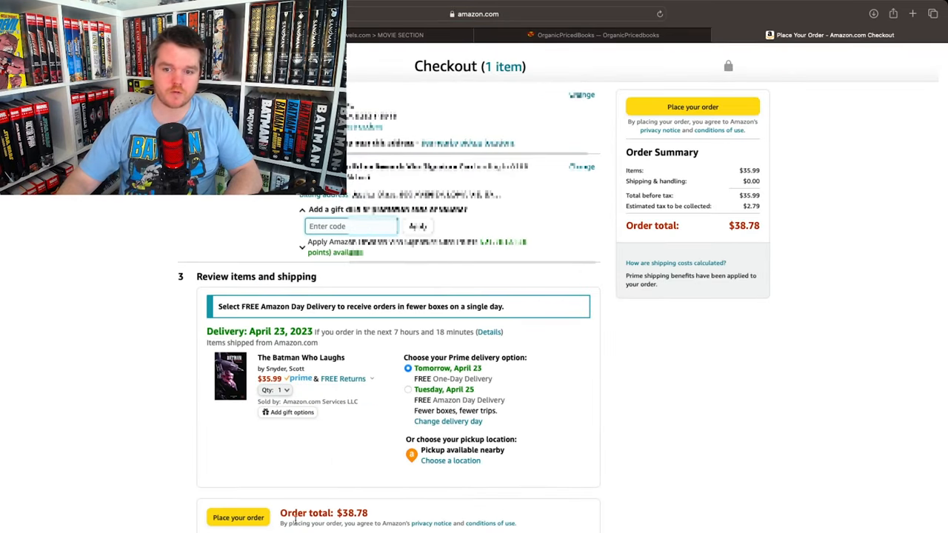
mouse_move(243, 493)
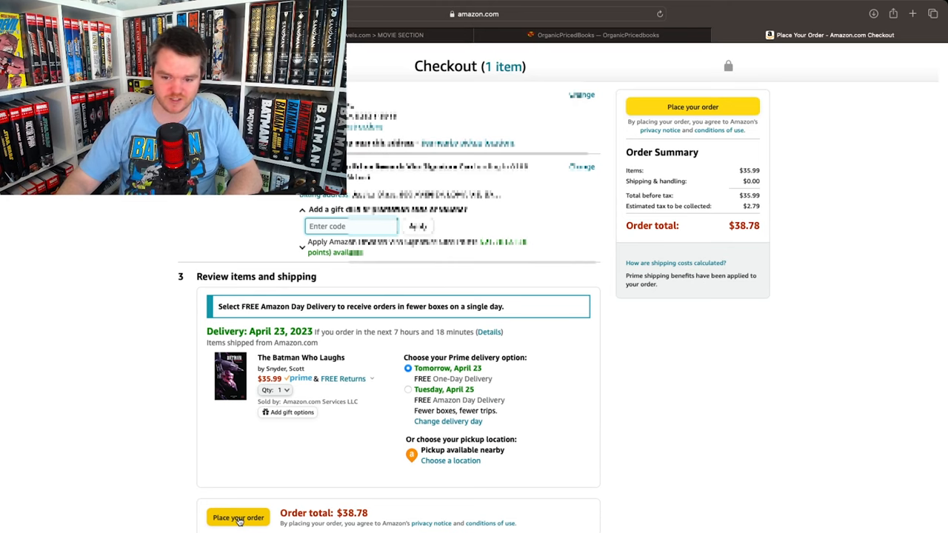
click(238, 518)
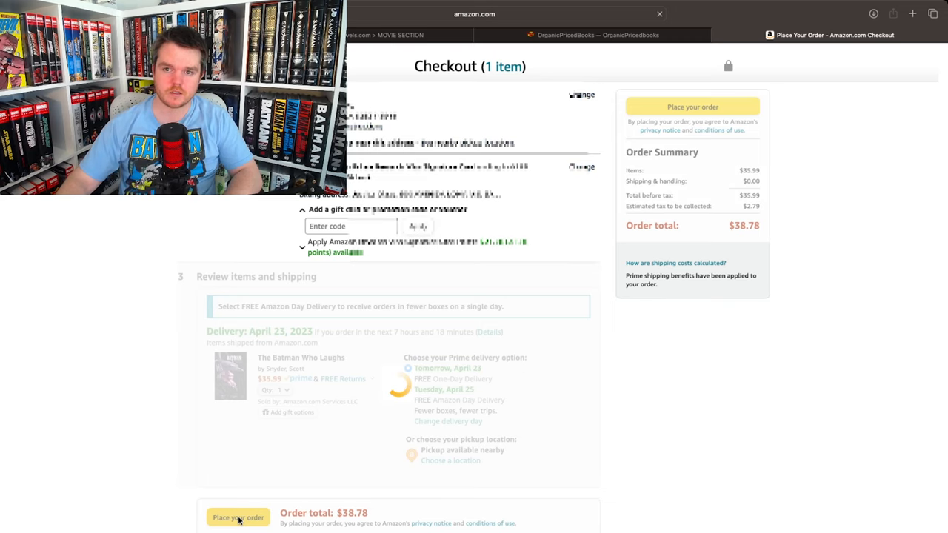
click(238, 518)
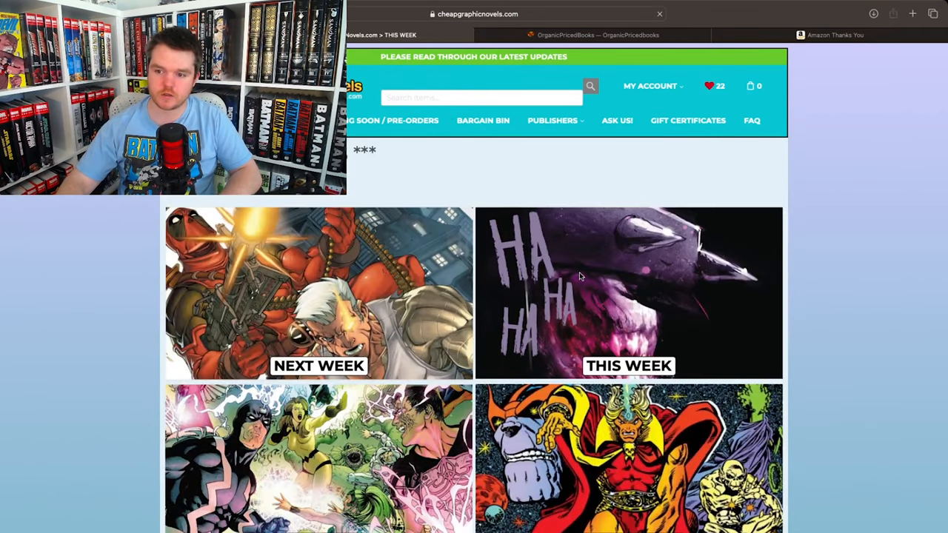
Step: Add Batman Who Laughs The Deluxe Edition HC ($23.99) to the Cheap Graphic Novels cart
scroll(down, 3)
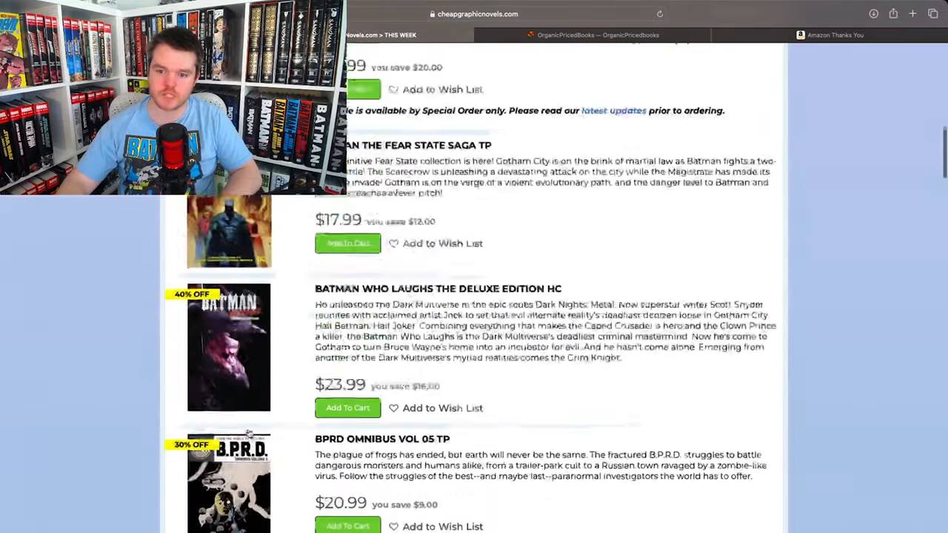
scroll(down, 3)
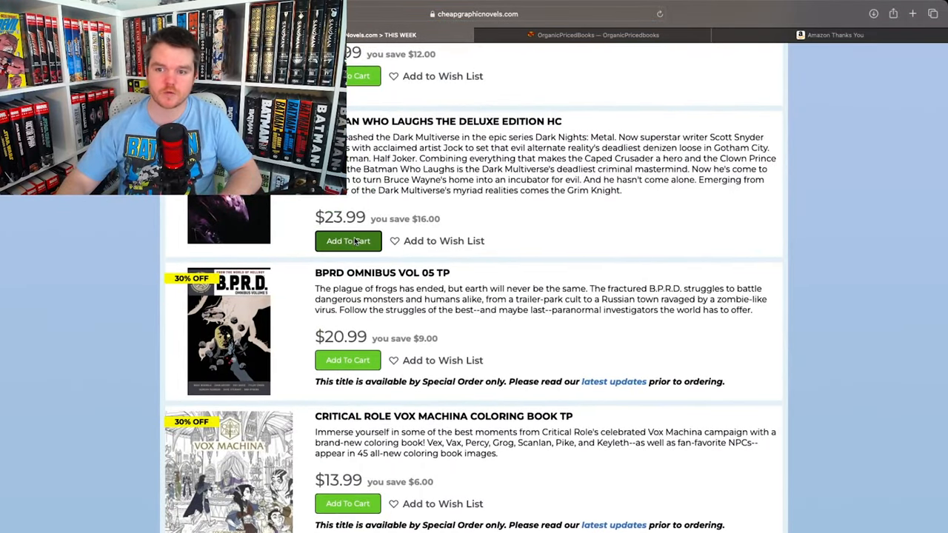
click(347, 241)
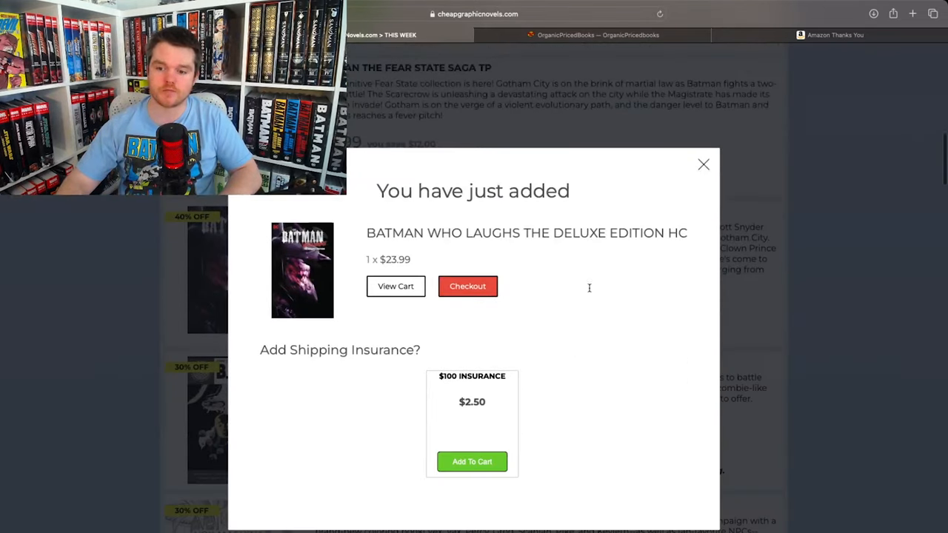
mouse_move(486, 405)
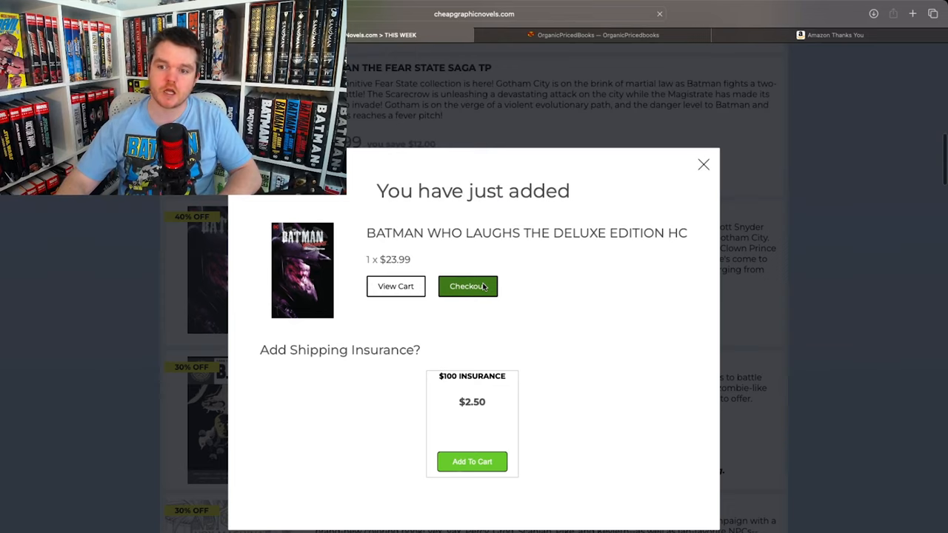
Step: Check out with PayPal and place the $33.84 Cheap Graphic Novels order
click(467, 287)
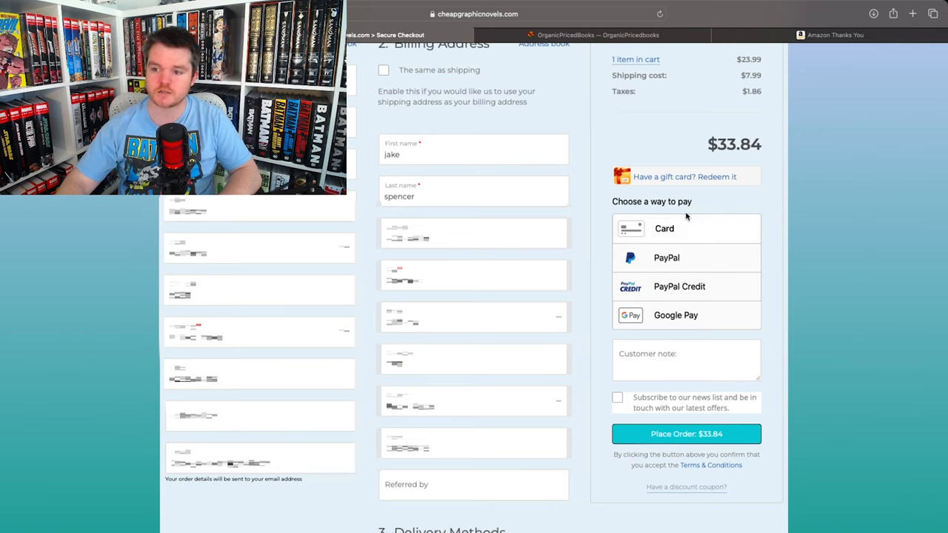
click(667, 258)
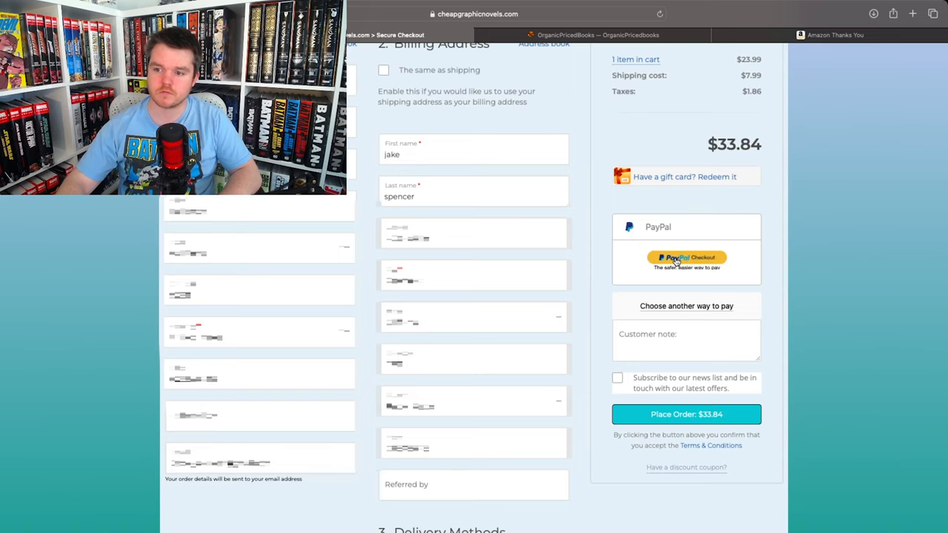
click(687, 260)
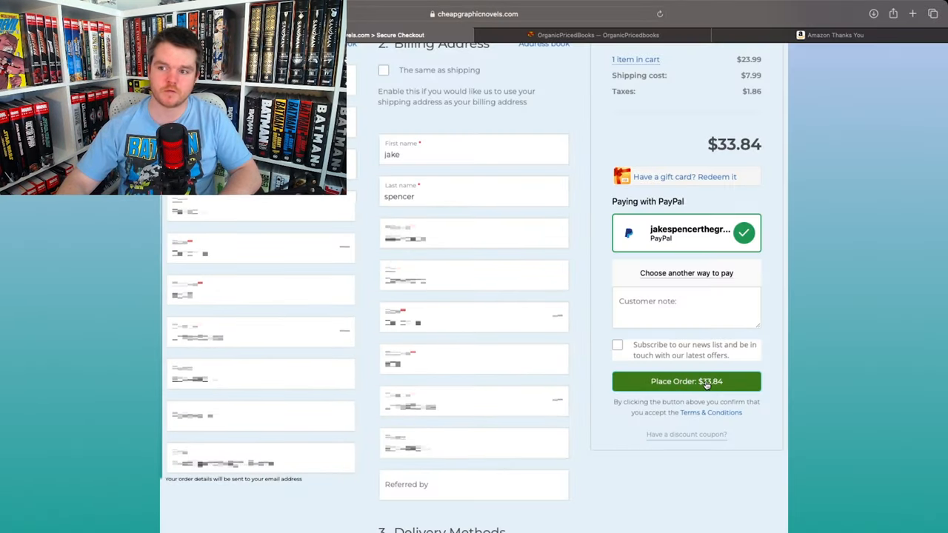
click(686, 381)
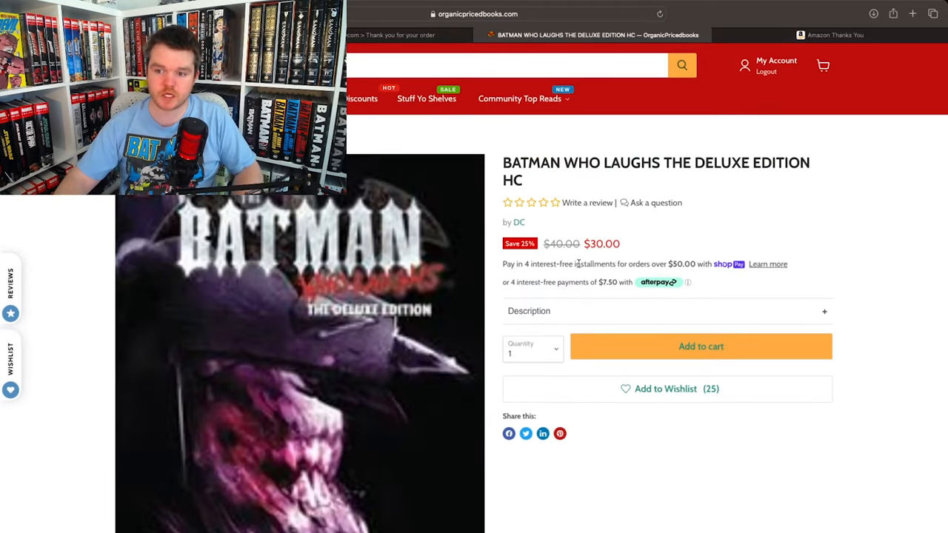
Step: Add the $30.00 Deluxe Edition HC to the Organic Priced Books cart
scroll(down, 3)
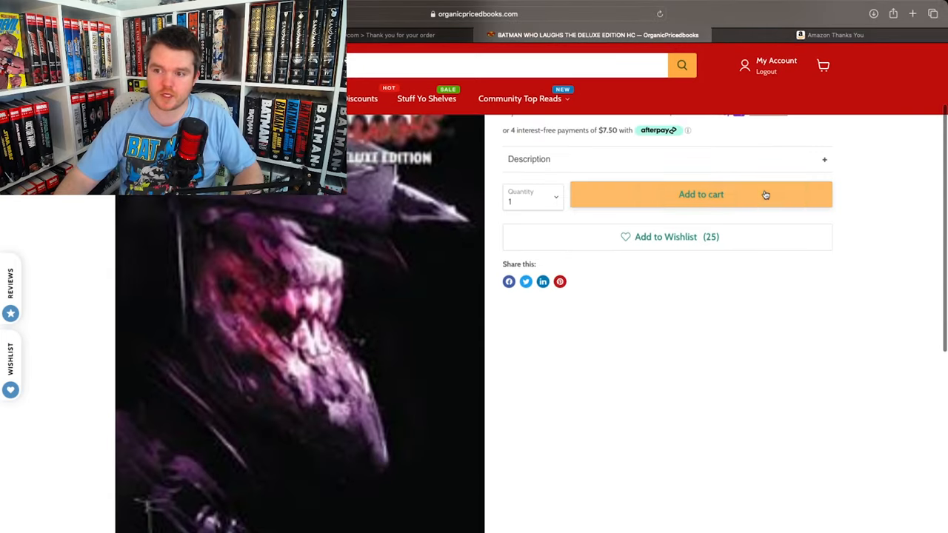
click(700, 194)
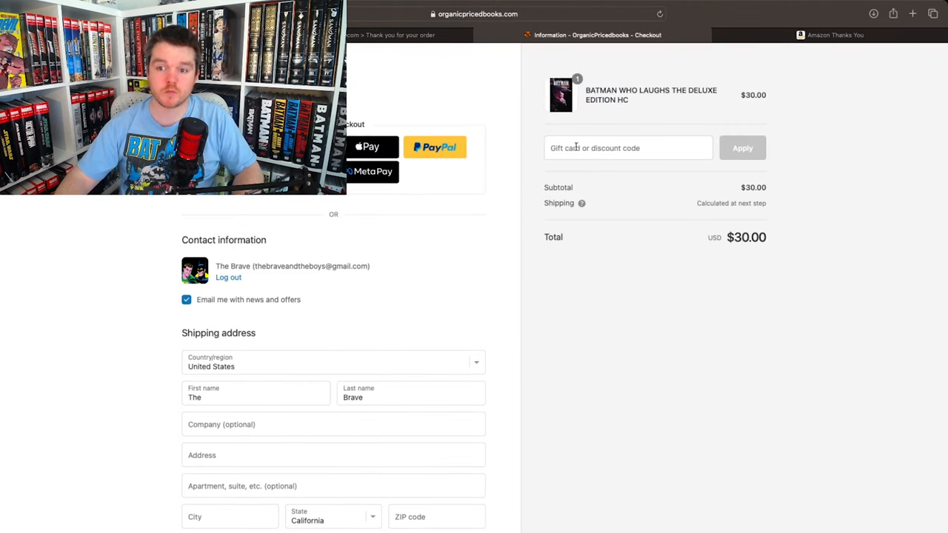
Step: Apply discount code BRAVEBOYS for $2.00 off, making a $28.00 total
click(628, 147)
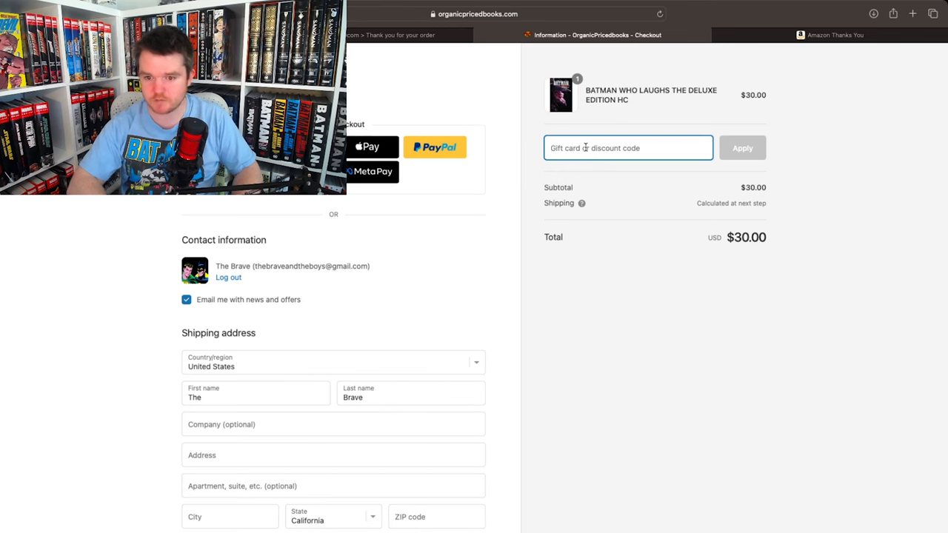
text(brave)
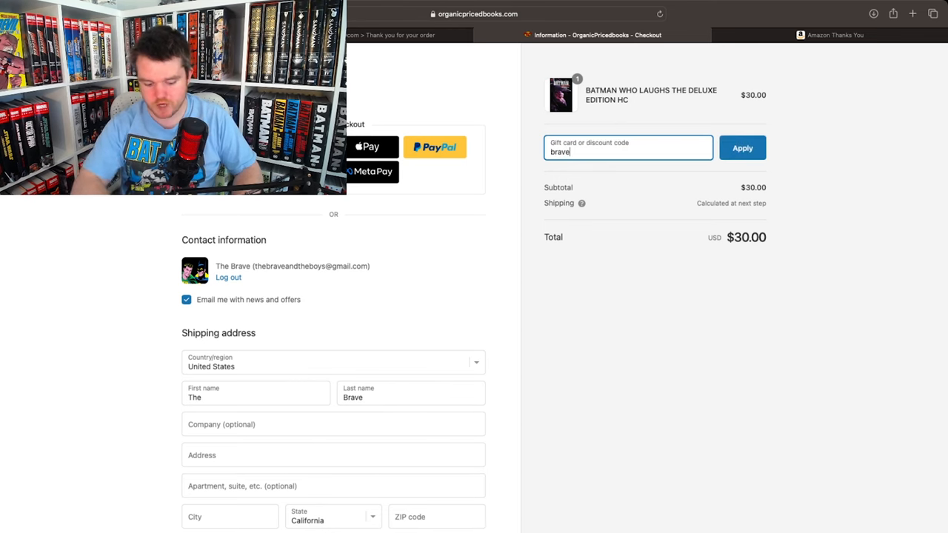
text(boys)
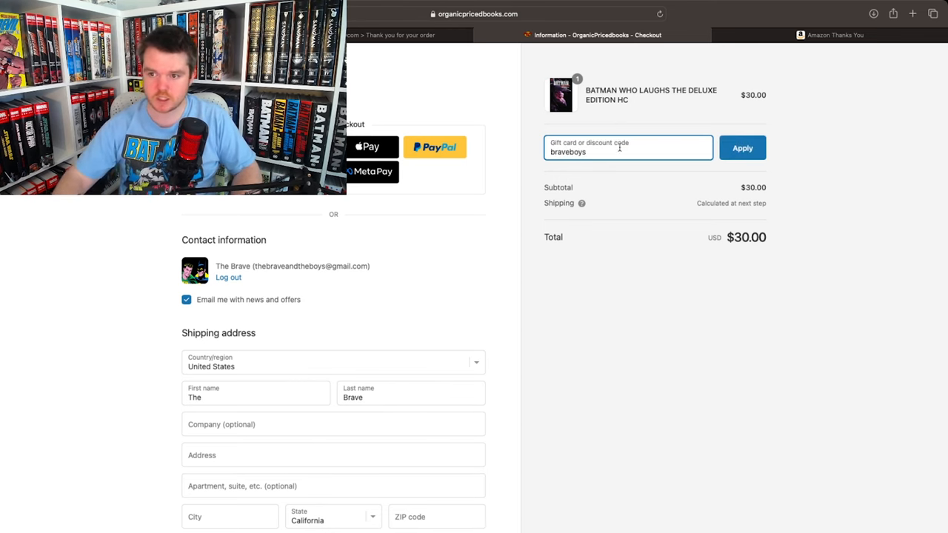
click(743, 148)
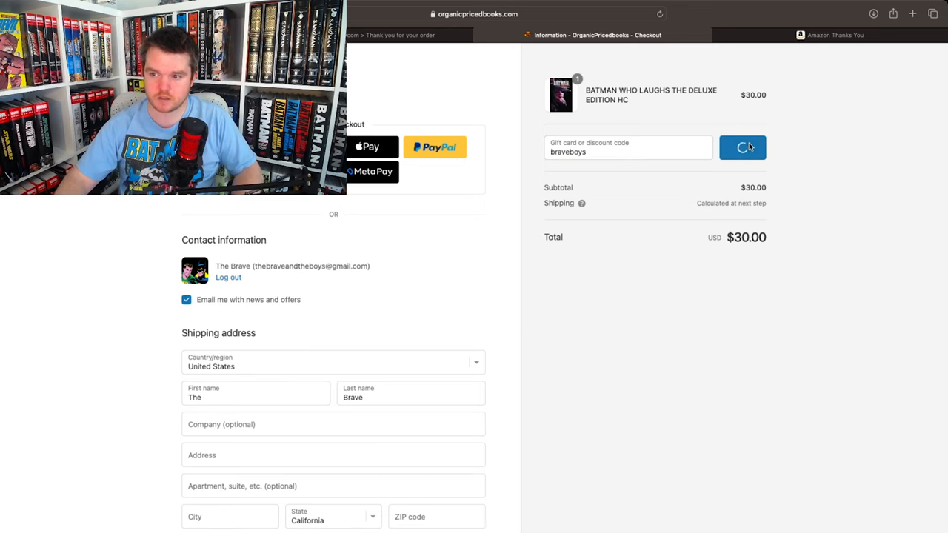
click(742, 147)
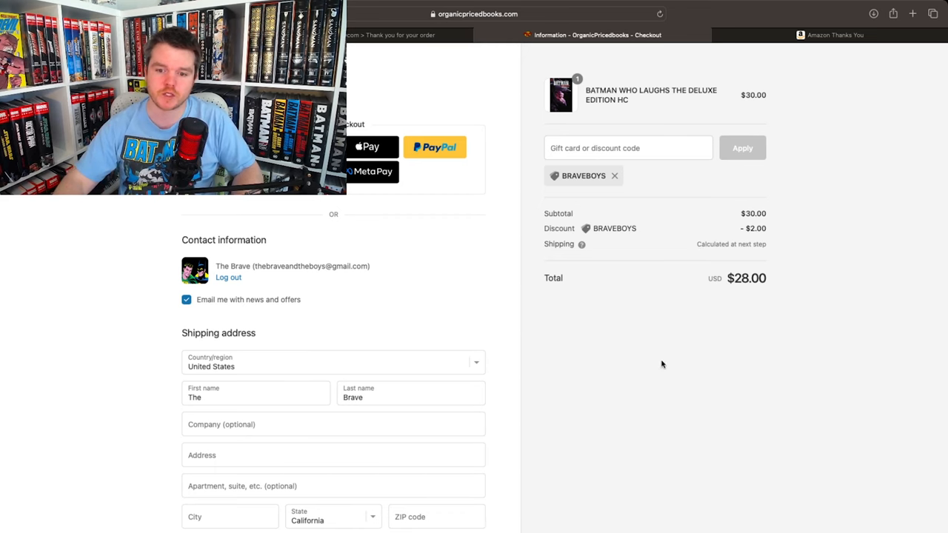
scroll(down, 3)
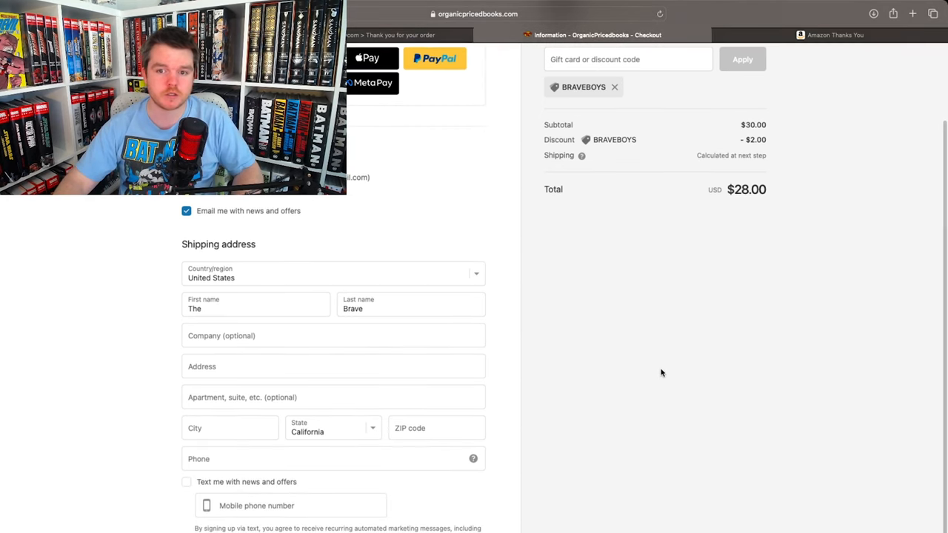
mouse_move(335, 288)
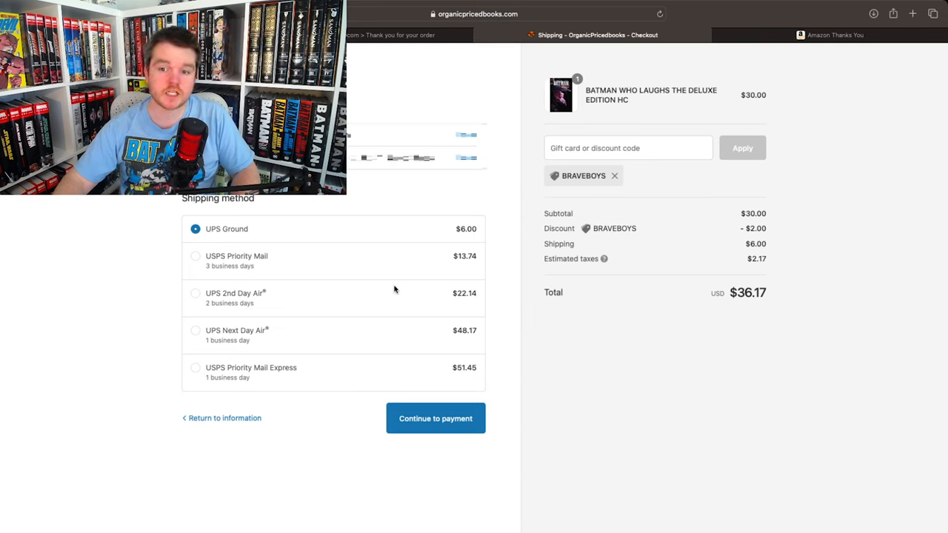
mouse_move(467, 243)
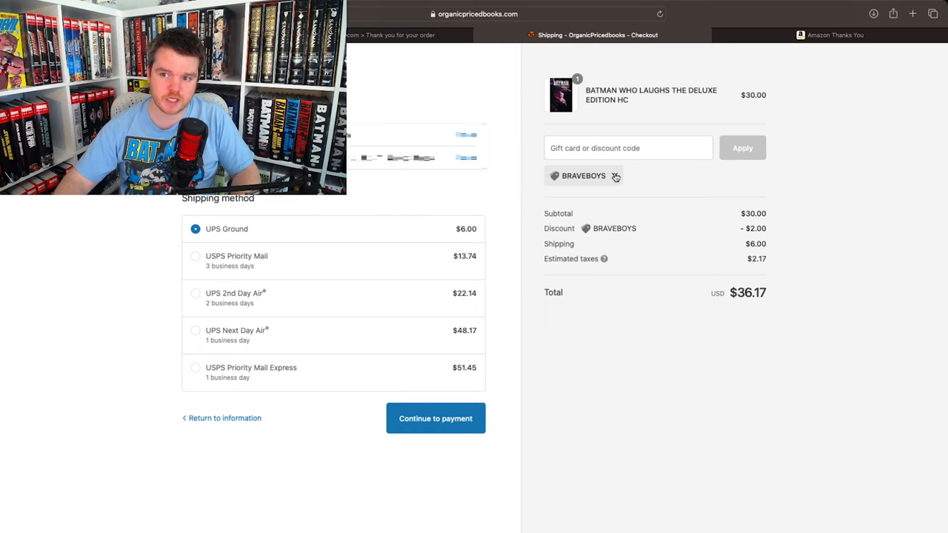
Step: Remove BRAVEBOYS and select free USPS Media Mail shipping, totalling $32.33
click(616, 176)
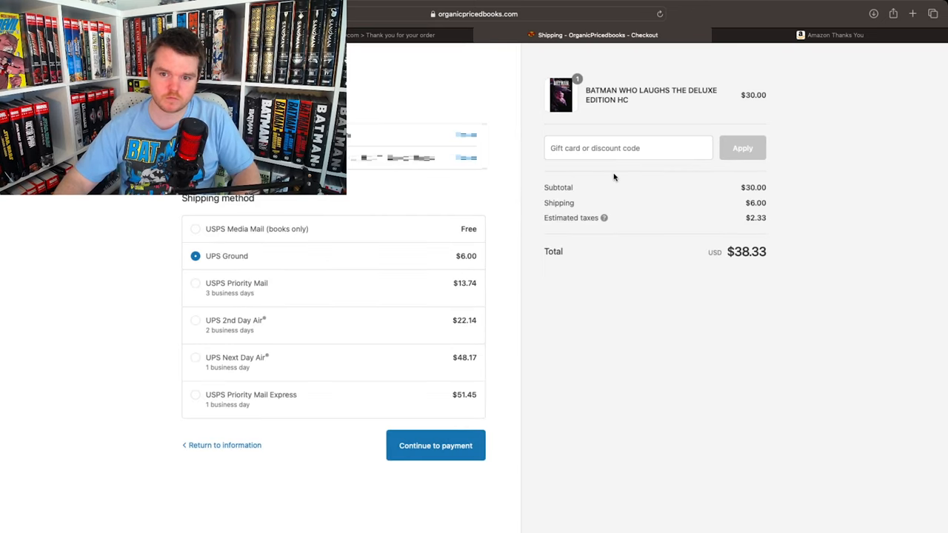
mouse_move(430, 236)
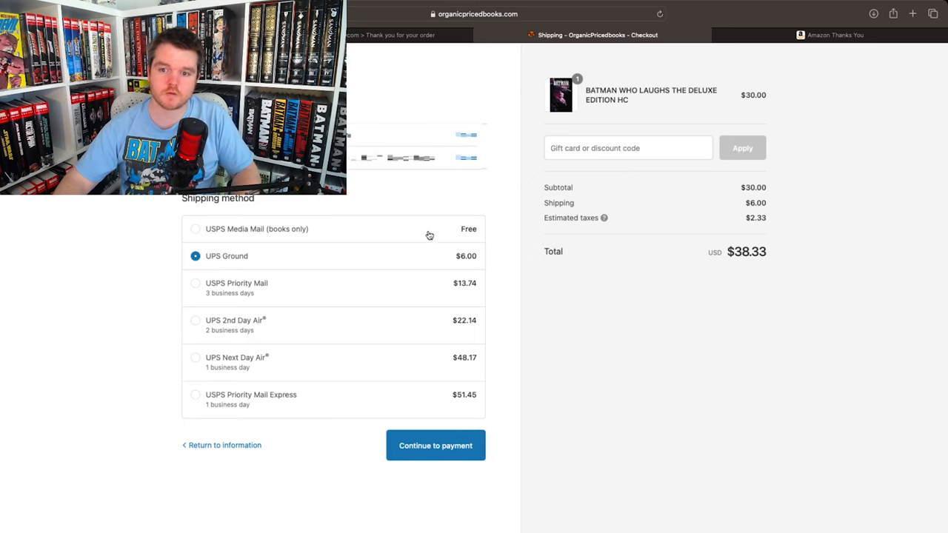
click(196, 229)
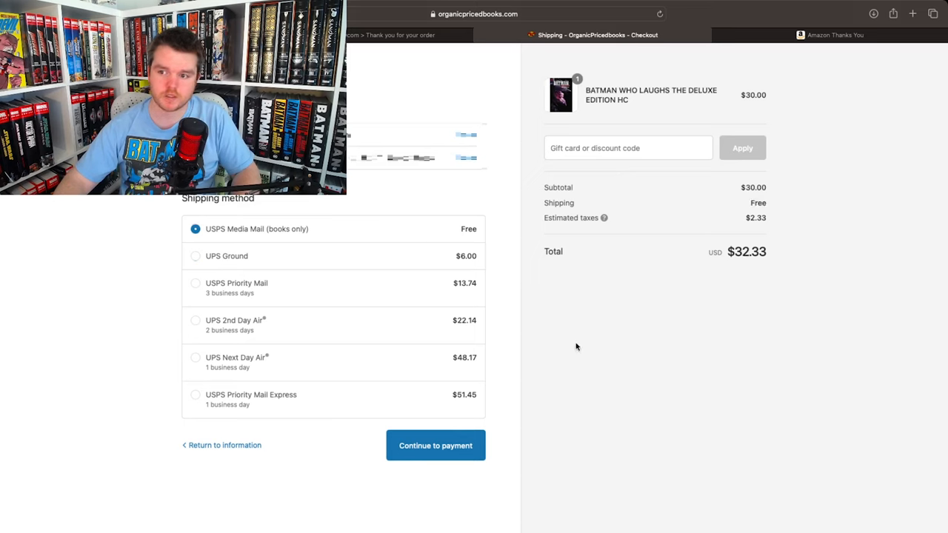
mouse_move(737, 364)
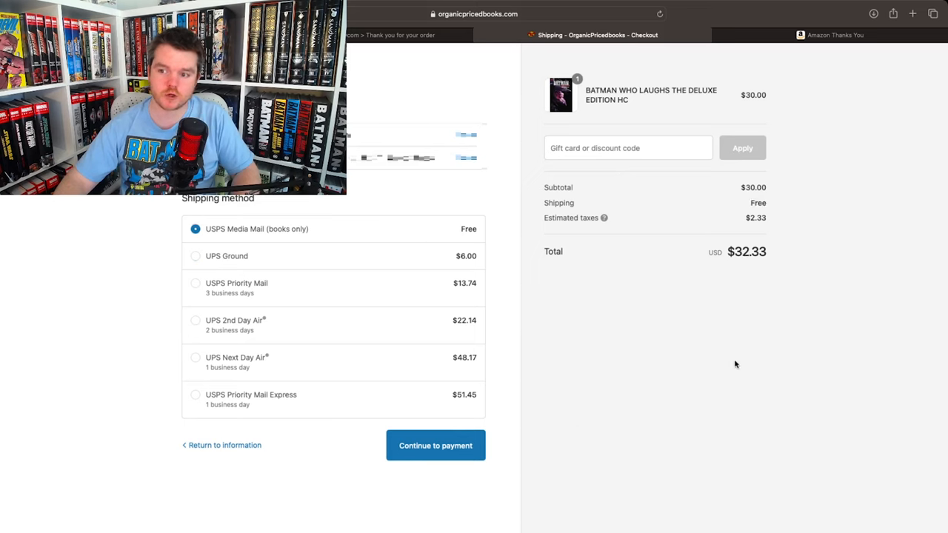
click(436, 445)
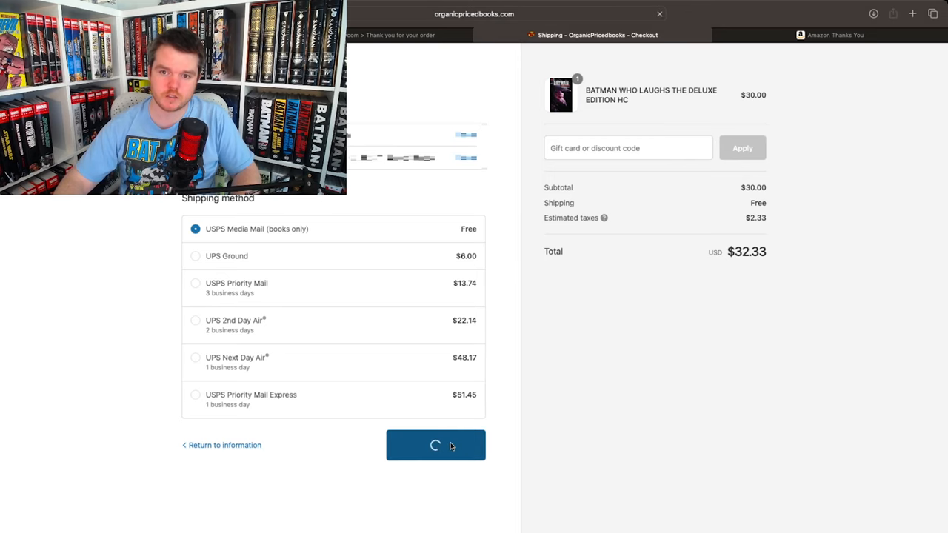
Step: Continue to the Organic Priced Books payment step with the $32.33 total
click(436, 446)
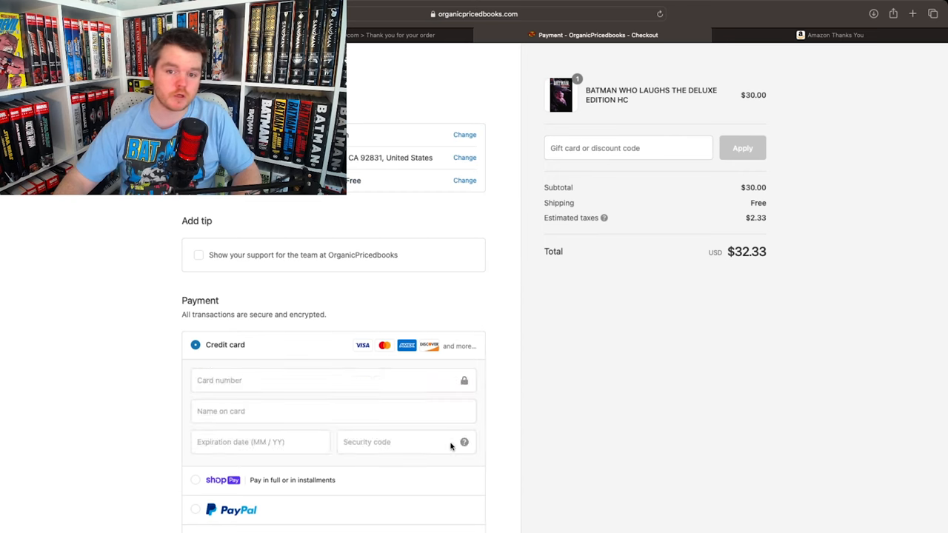
mouse_move(453, 400)
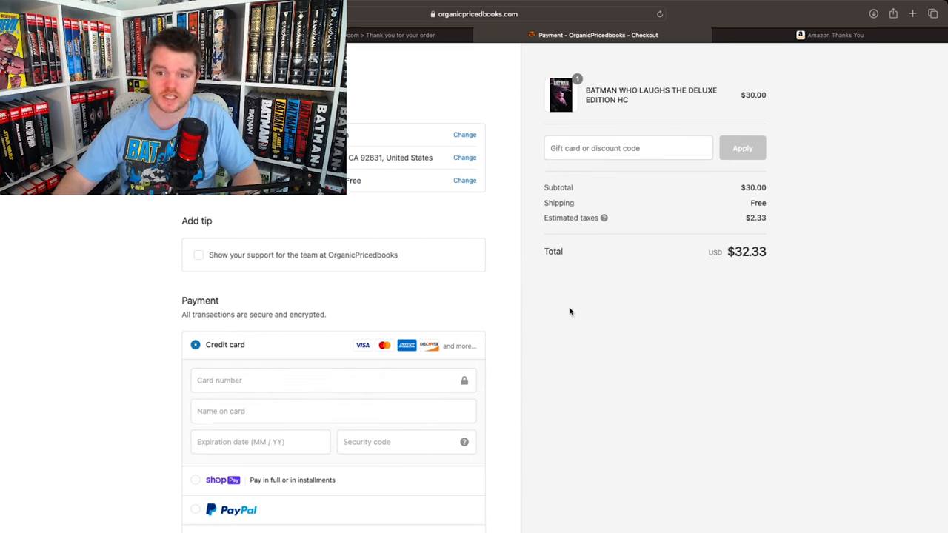
scroll(down, 3)
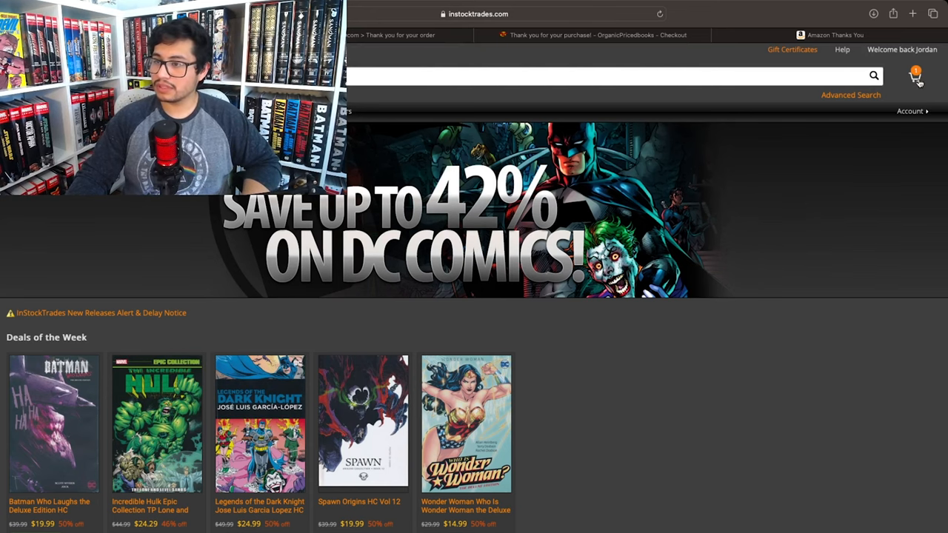
Step: View the InStockTrades cart: $19.99 item, $4.00 shipping, $30.01 short of free shipping
click(914, 75)
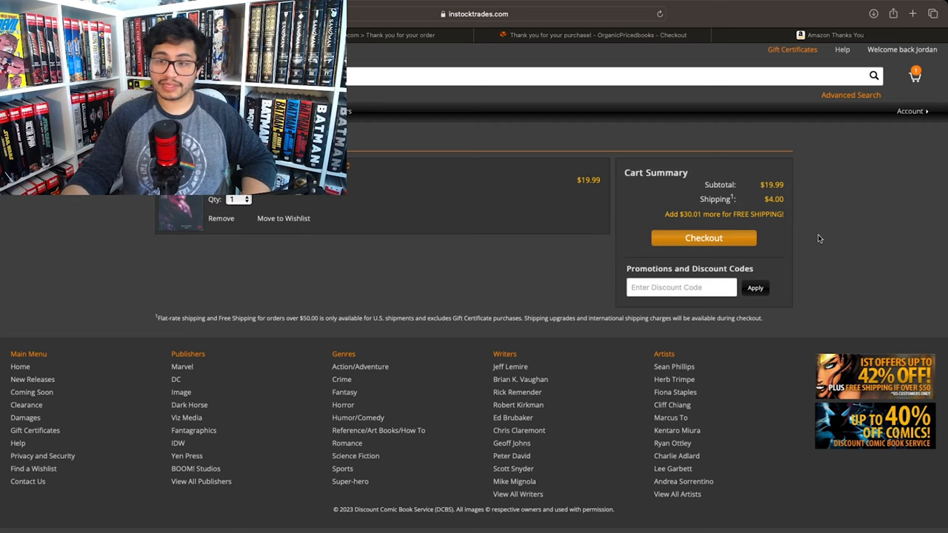
mouse_move(562, 234)
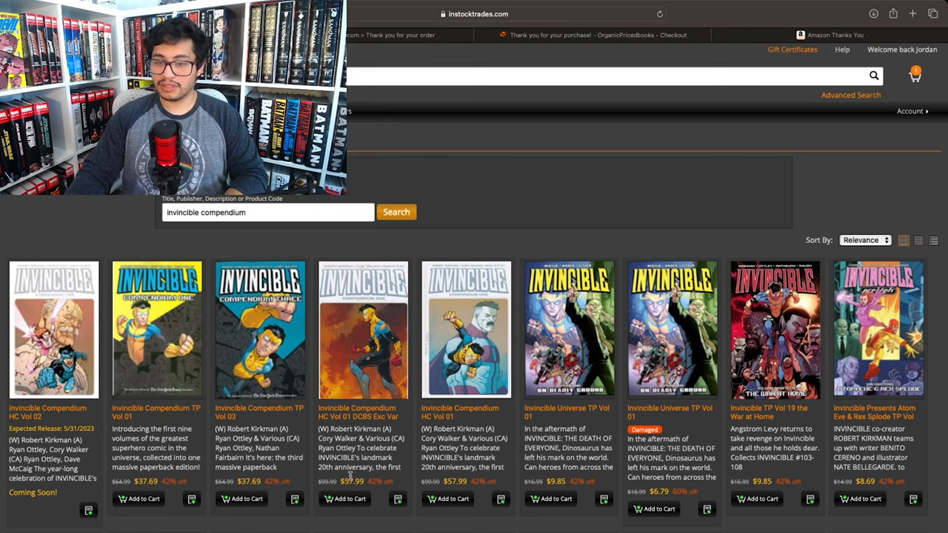
Step: Choose the Invincible Compendium HC Vol 01 DCBS Exclusive Variant from the search results
click(344, 499)
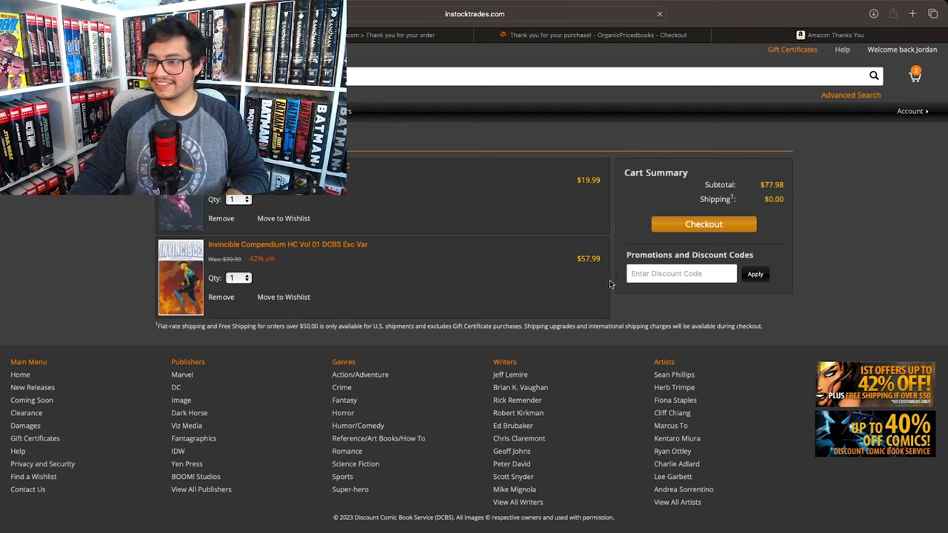
mouse_move(811, 227)
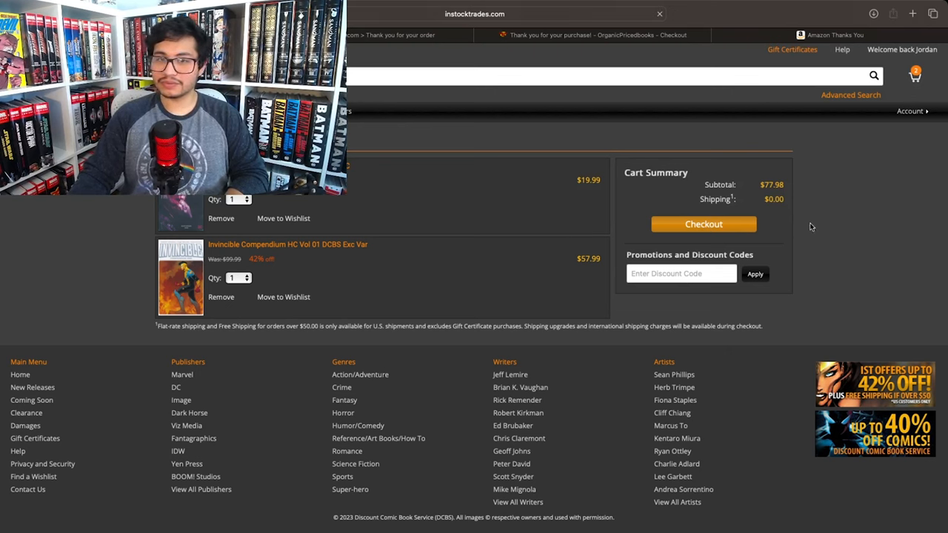
Step: Begin checkout for the two-book InStockTrades cart ($77.98, free shipping)
click(703, 224)
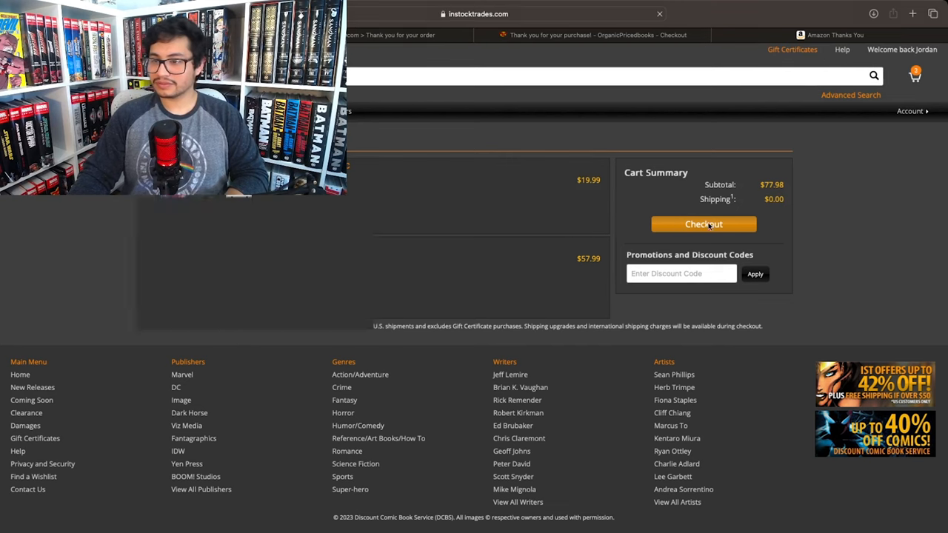
Step: Keep free Standard Media shipping and continue to billing, reaching an $84.02 total
click(703, 224)
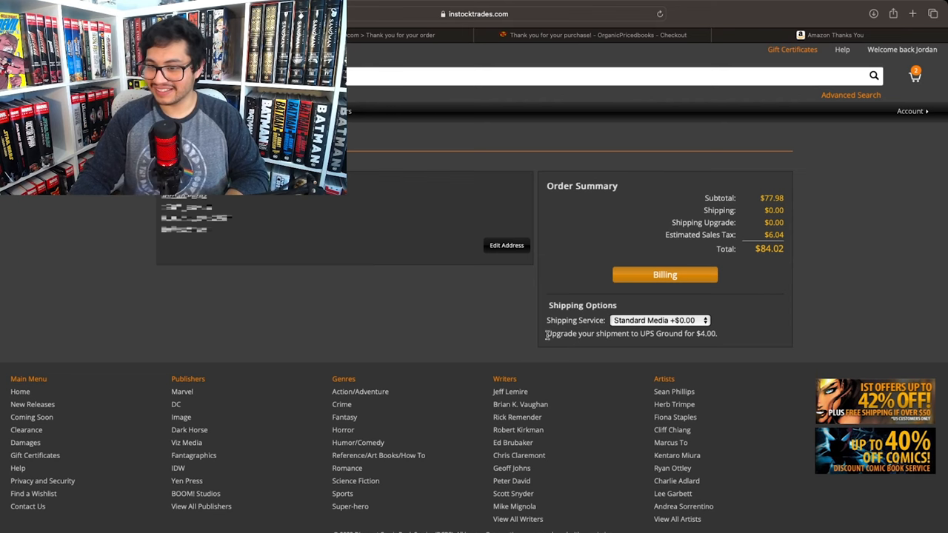
click(664, 275)
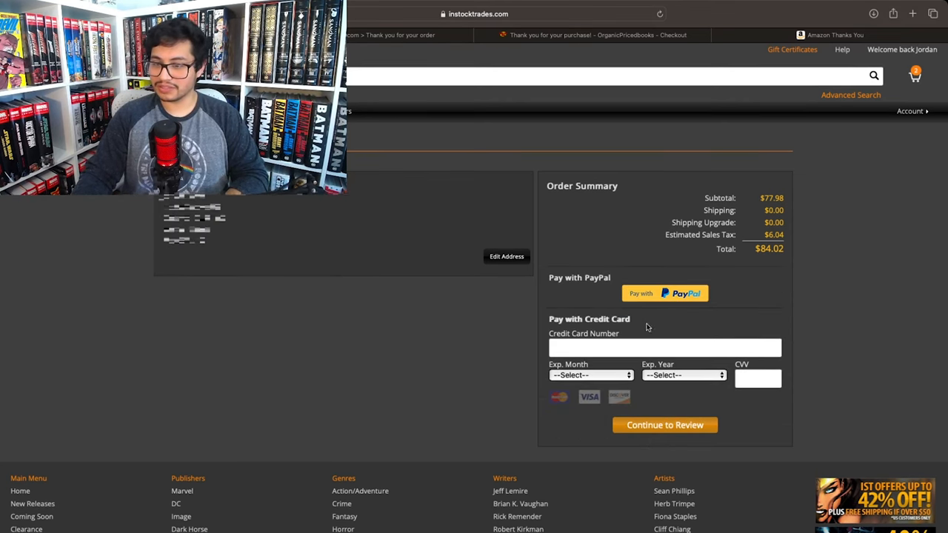
click(664, 348)
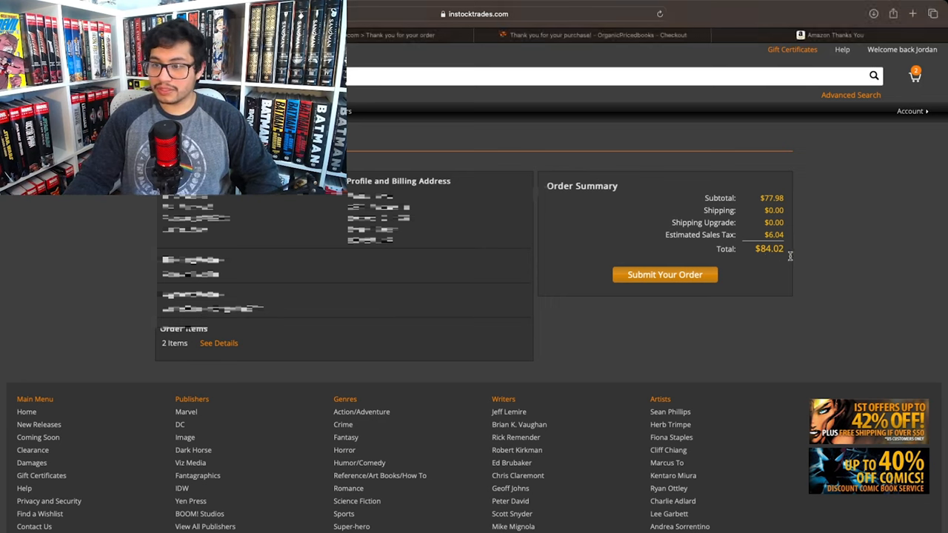
mouse_move(834, 291)
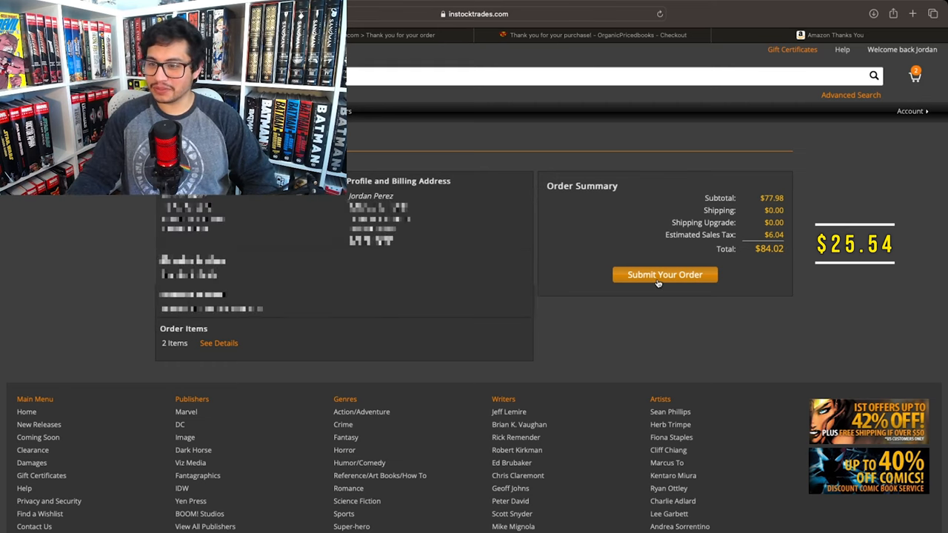
Step: Submit the two-item $84.02 InStockTrades order
click(665, 275)
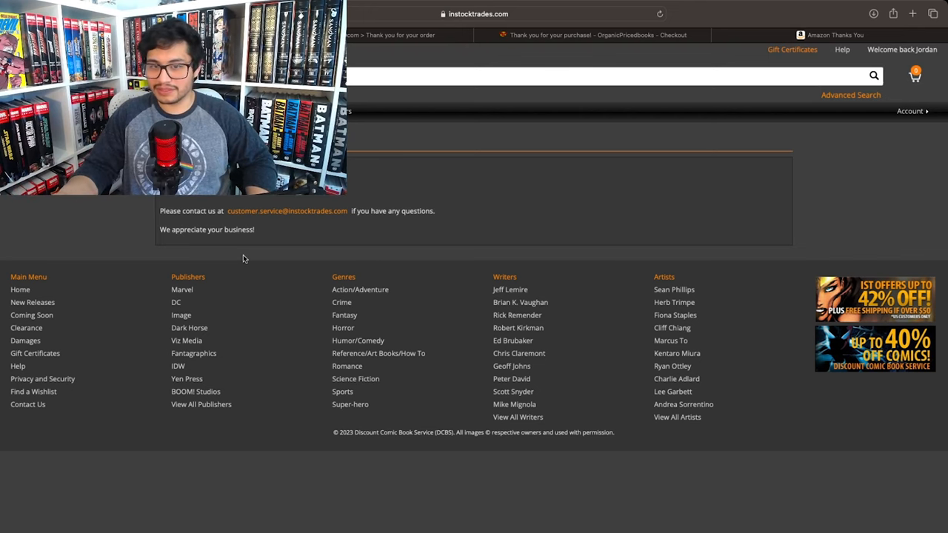
mouse_move(561, 182)
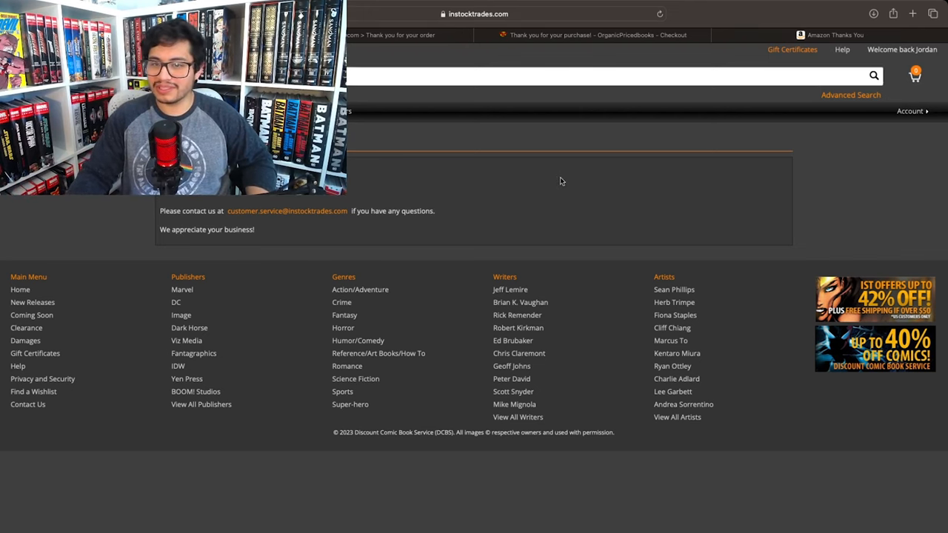
mouse_move(655, 161)
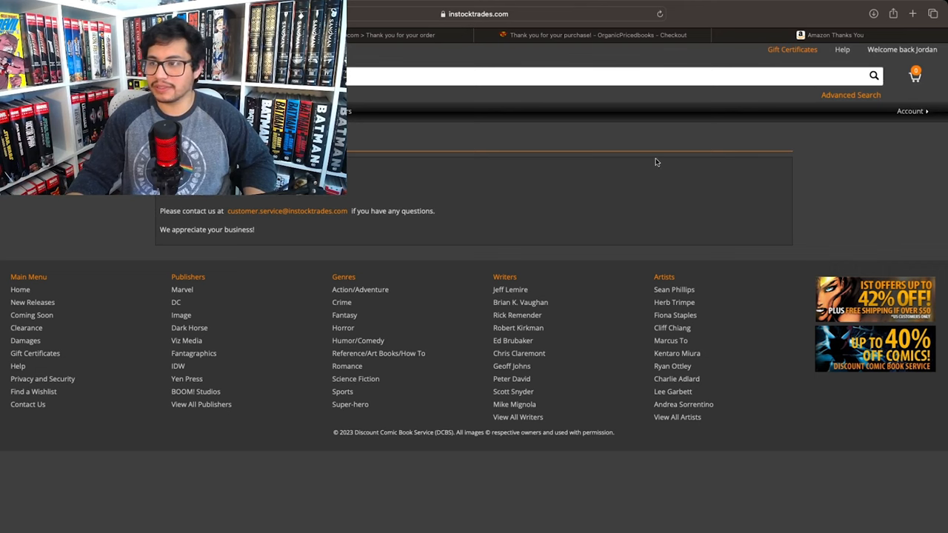
mouse_move(458, 173)
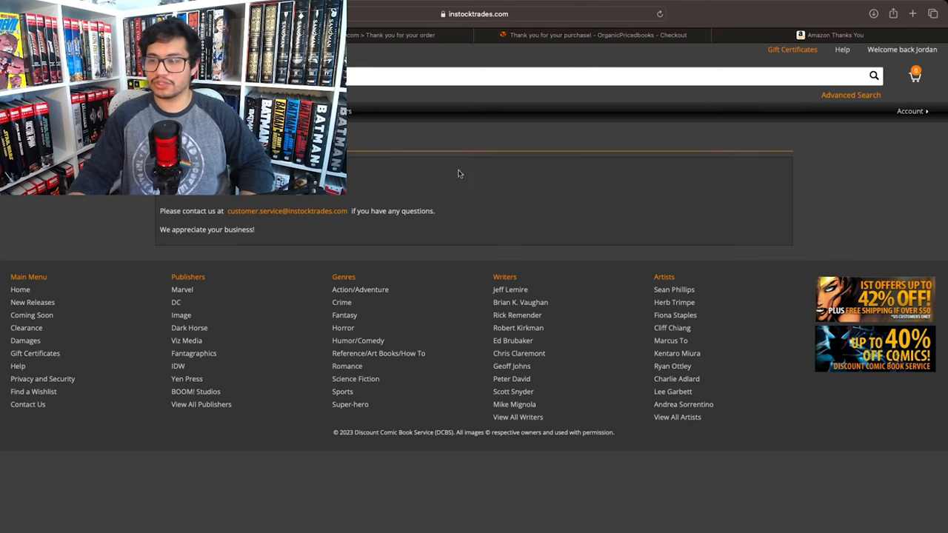